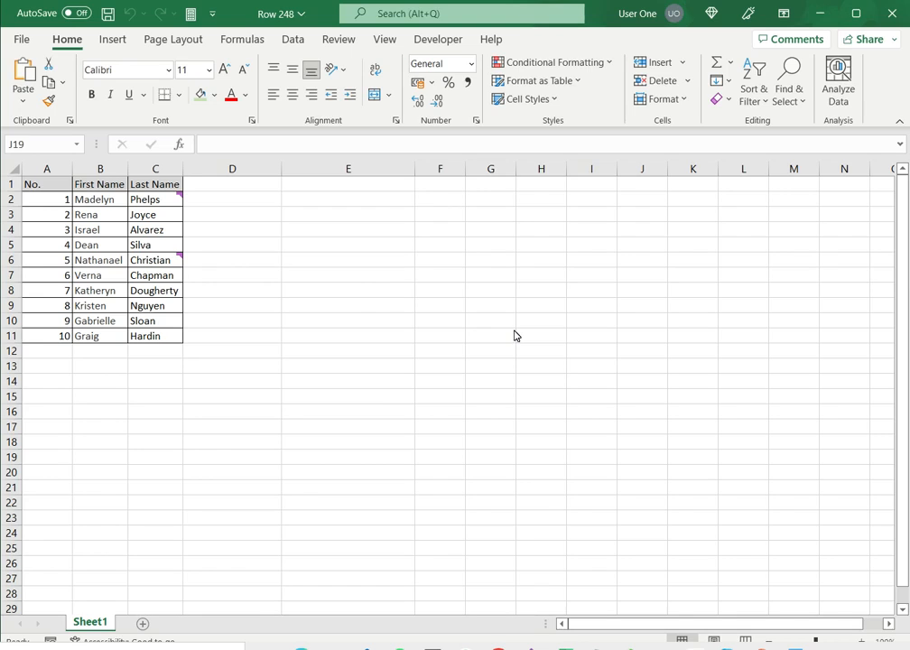
pyautogui.moveTo(209, 268)
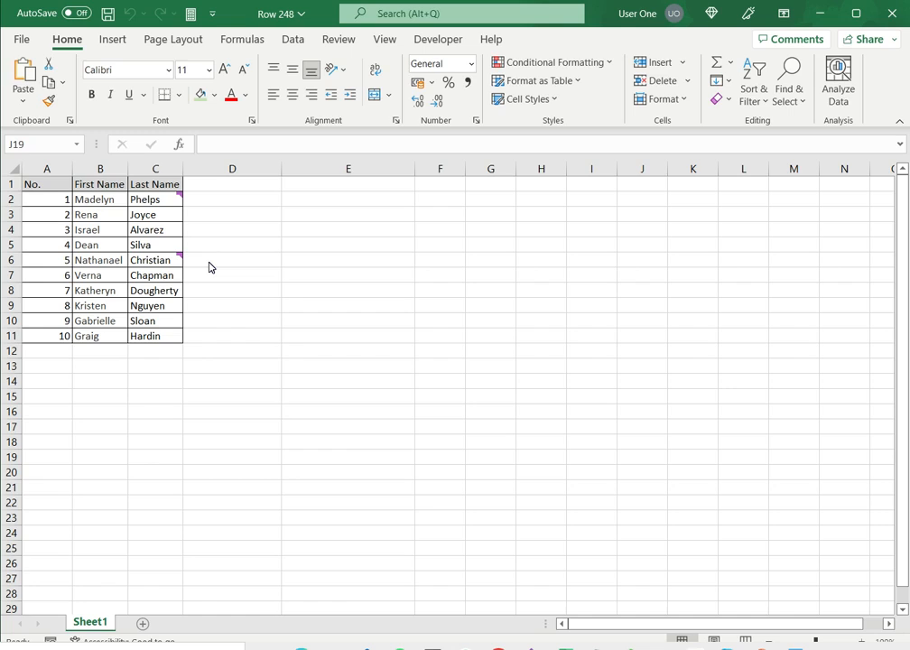
pyautogui.moveTo(238, 269)
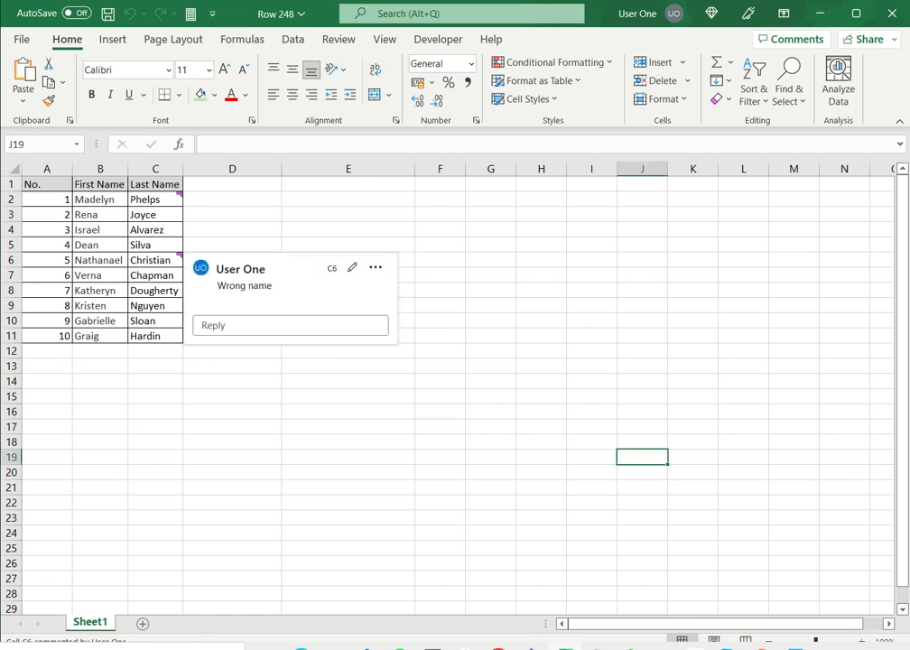
# Step: Preview the comment on Phelps in C2, dismissing it and reselecting the cell
pyautogui.click(155, 260)
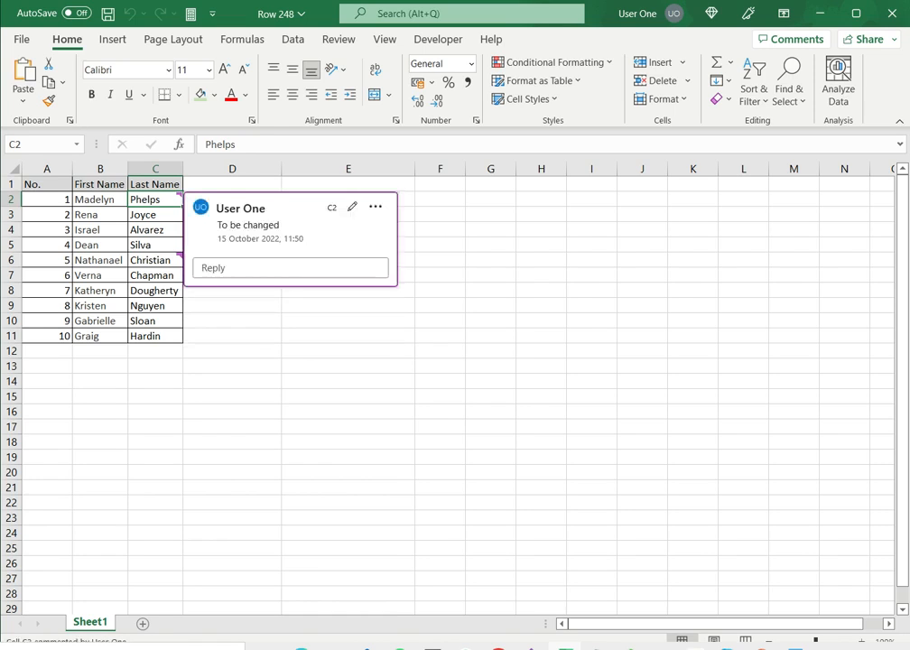
pyautogui.click(155, 214)
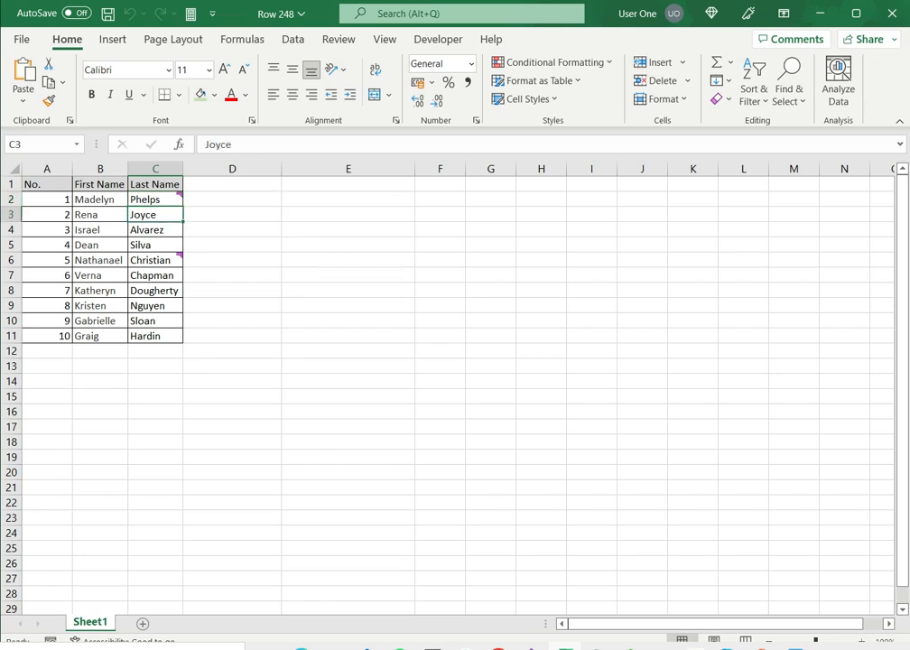
pyautogui.click(155, 199)
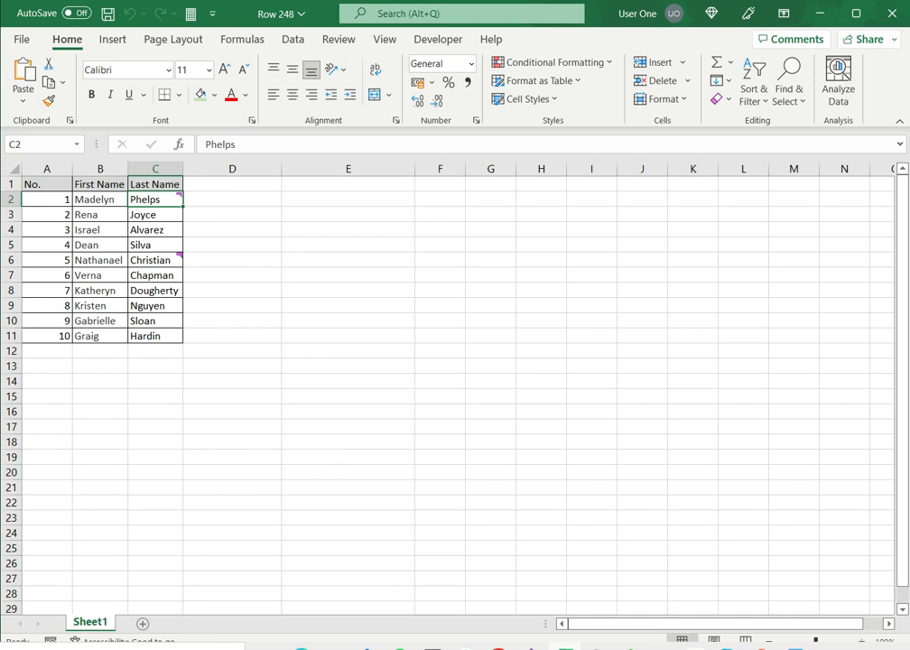
pyautogui.moveTo(18, 59)
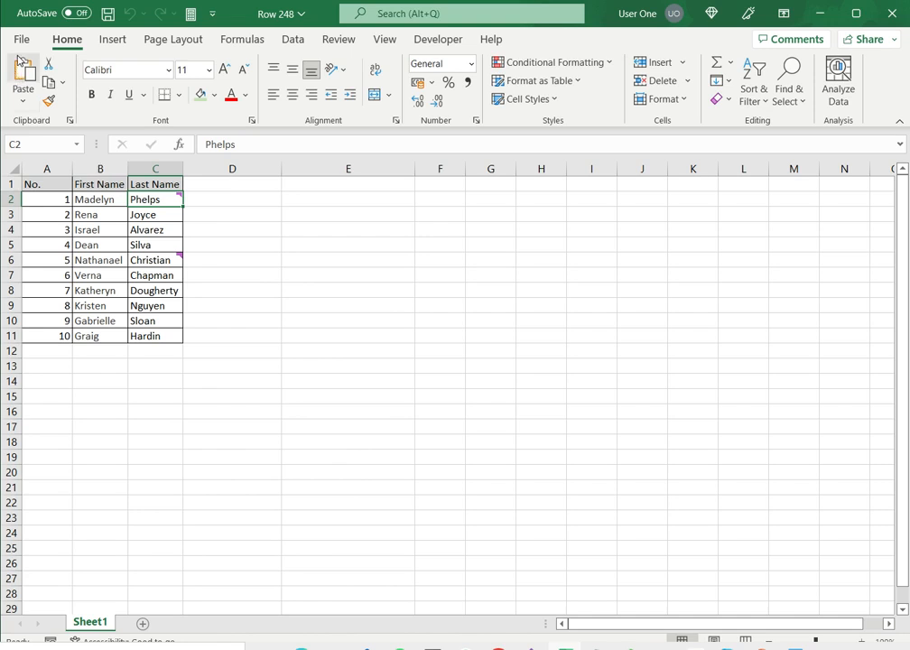
# Step: Open the Excel Options dialog from the File menu
pyautogui.click(21, 39)
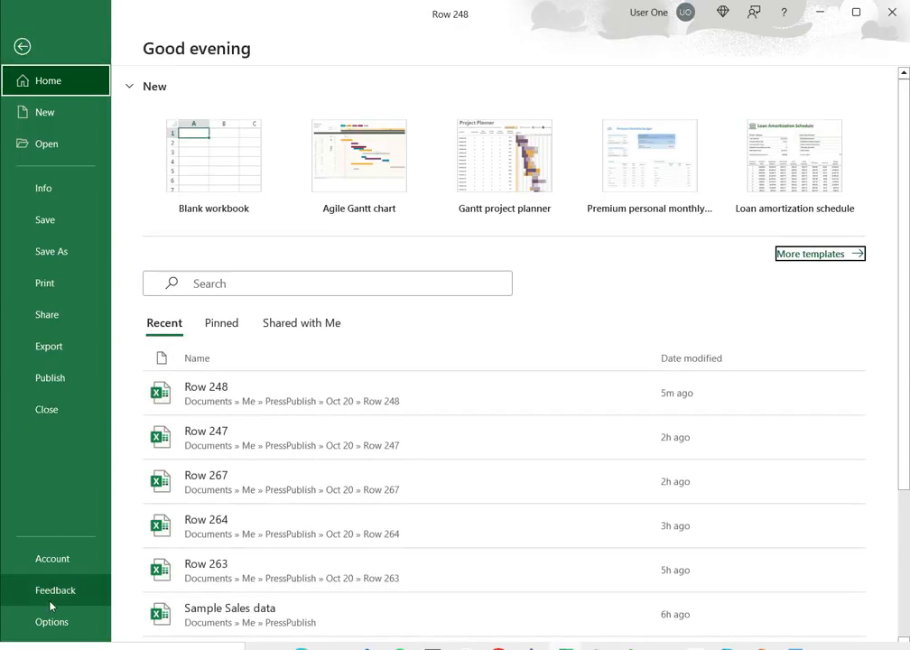
pyautogui.click(52, 621)
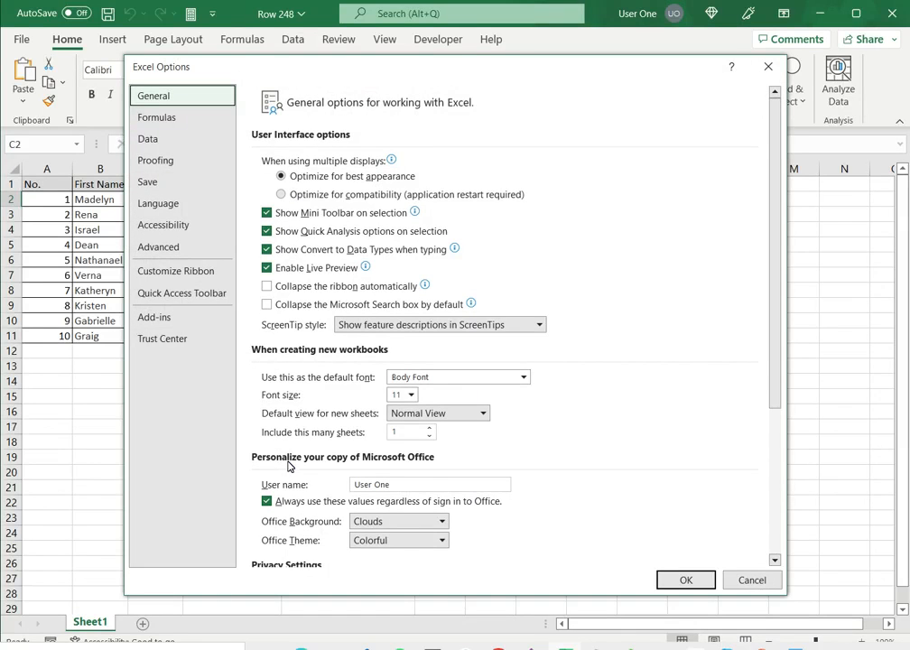
pyautogui.moveTo(158, 247)
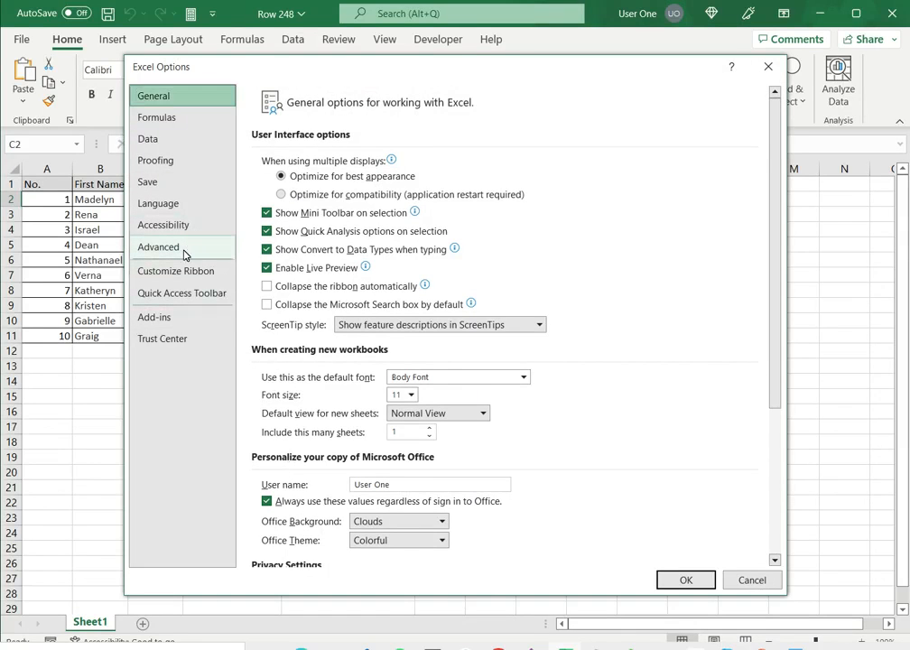
# Step: Under Advanced > Display, show 'No comments, notes, or indicators' for commented cells
pyautogui.click(158, 247)
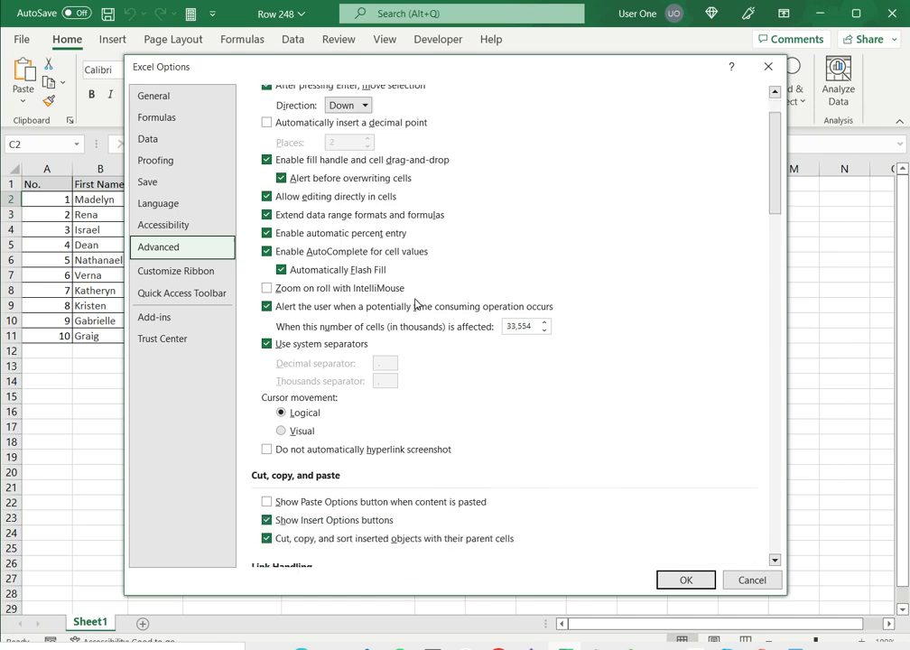
pyautogui.scroll(-3)
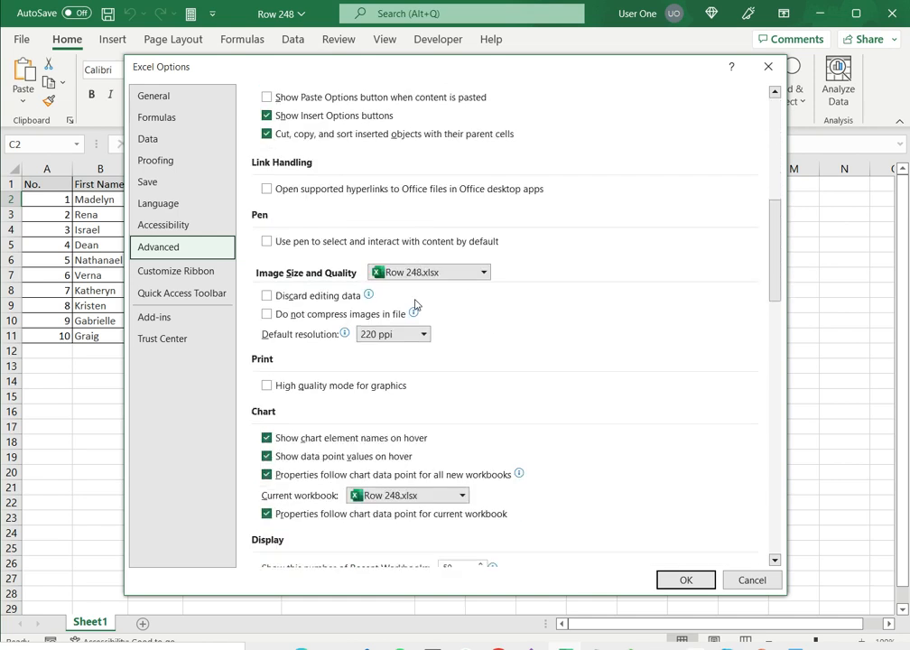
pyautogui.scroll(-3)
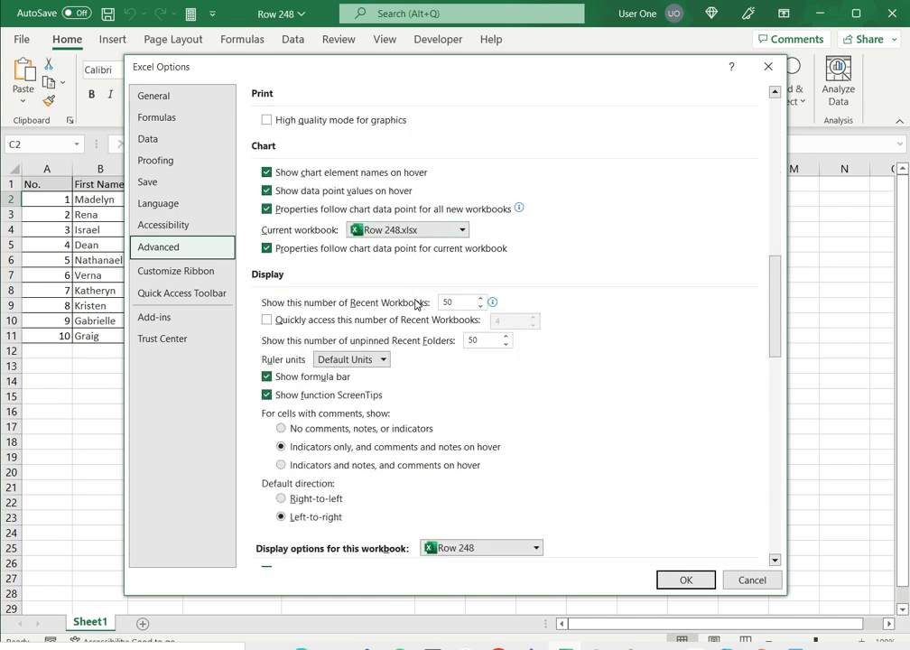
pyautogui.scroll(-3)
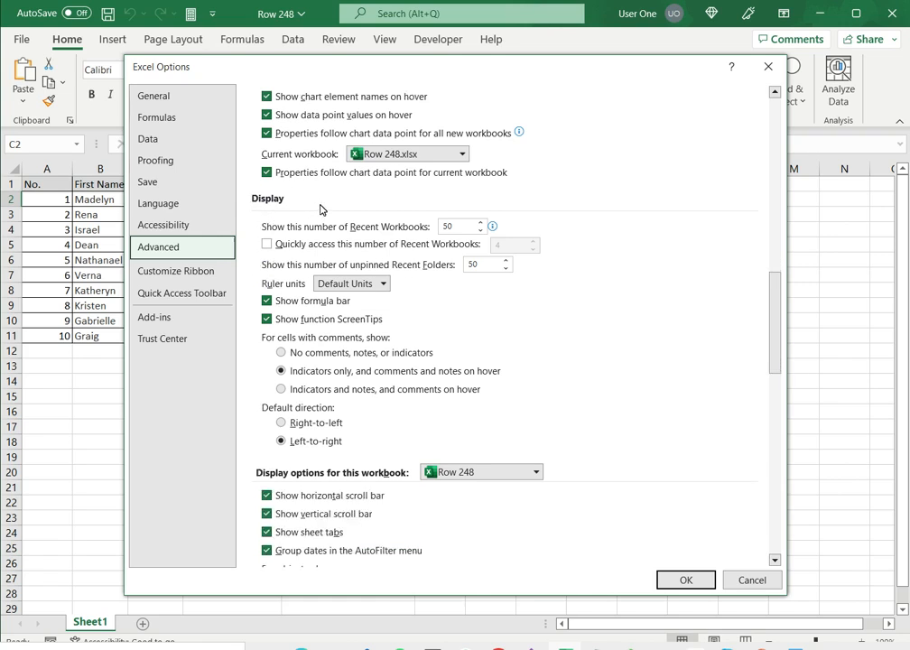
pyautogui.moveTo(327, 358)
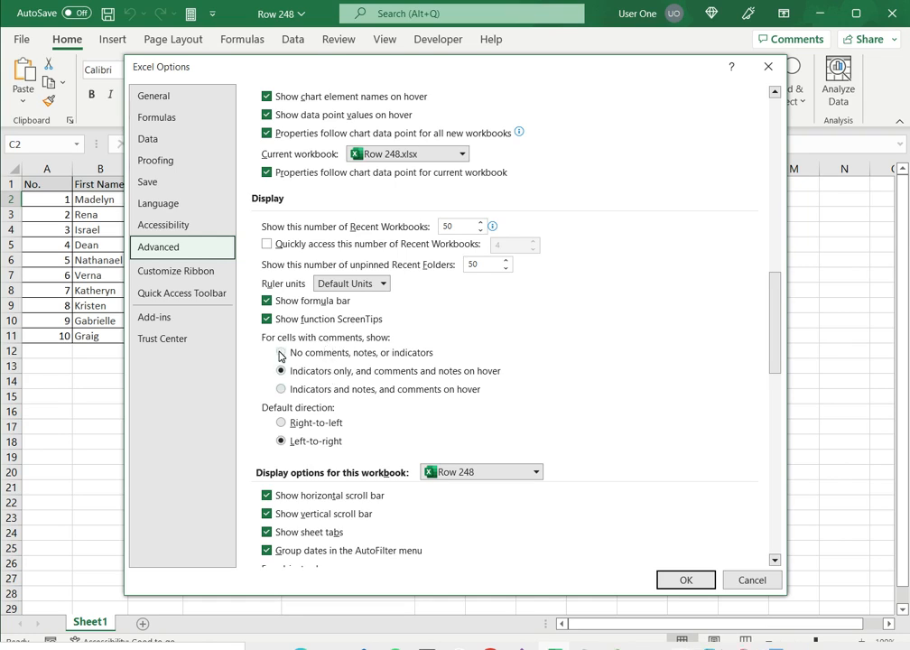
pyautogui.click(281, 353)
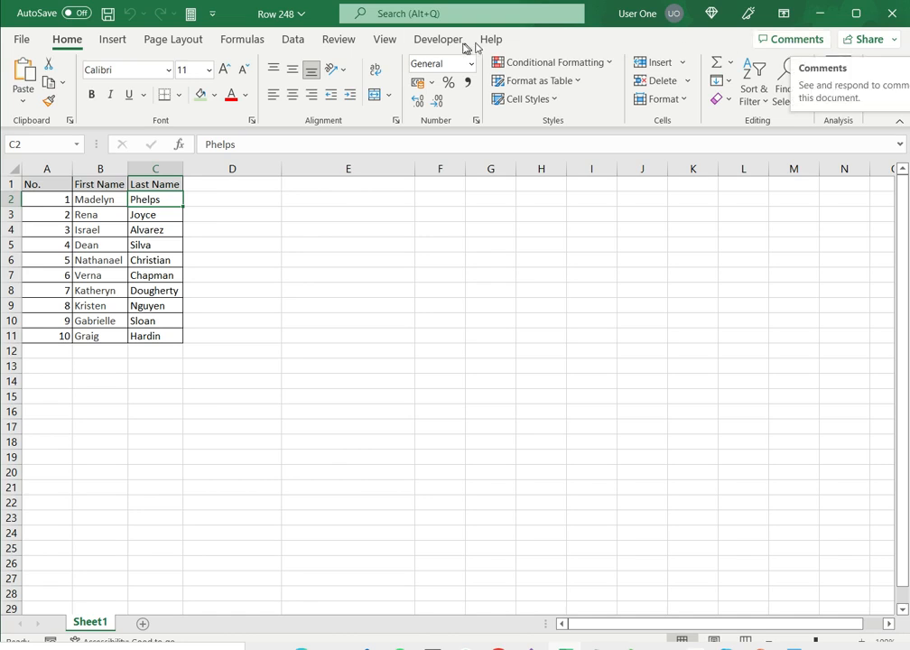
# Step: Switch to the Review ribbon to bring up the commenting tools
pyautogui.click(338, 39)
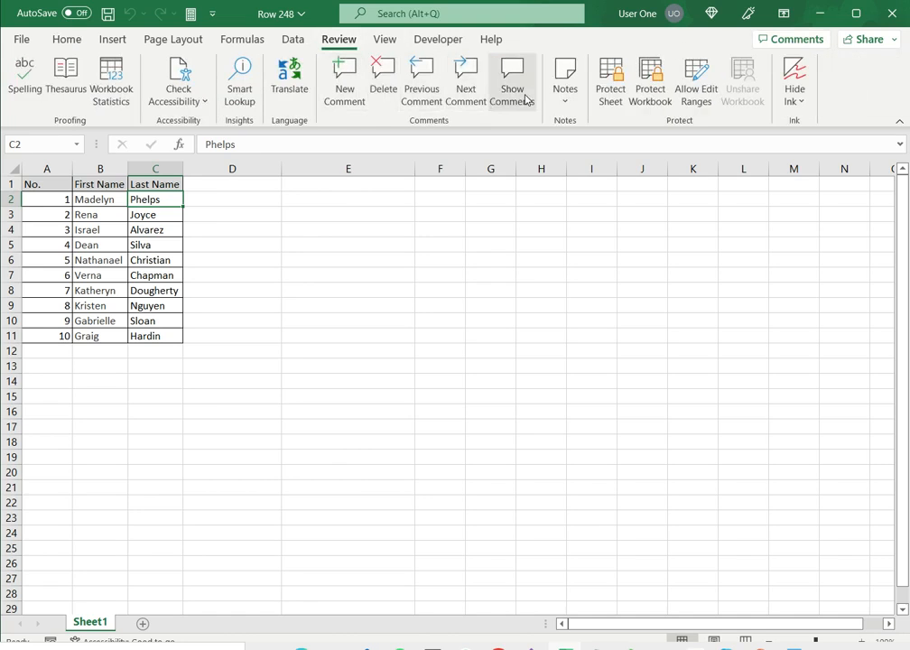
# Step: View both comments in the Comments pane, select C6's 'Wrong name', then close it
pyautogui.click(512, 81)
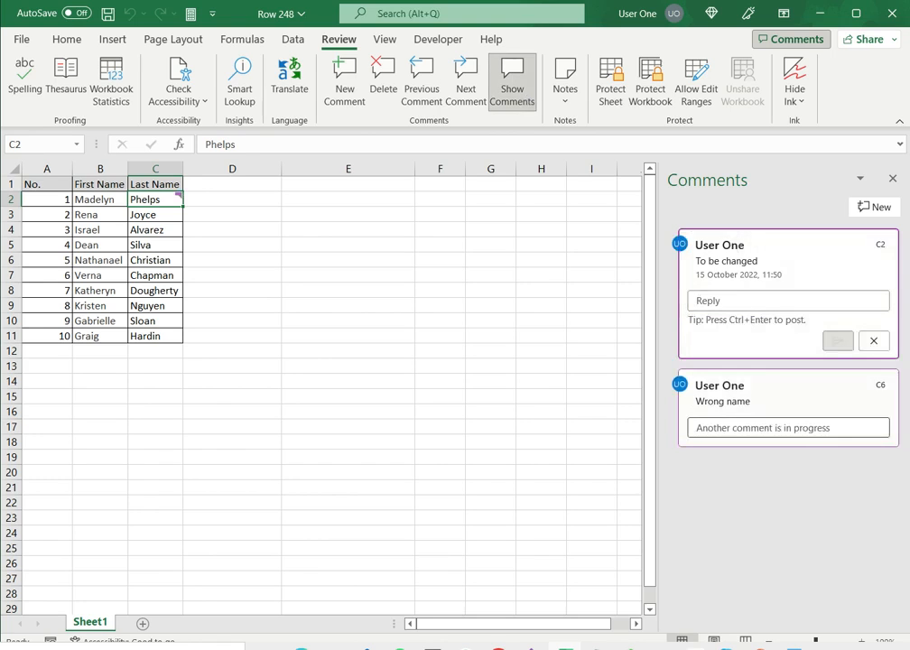
pyautogui.click(155, 260)
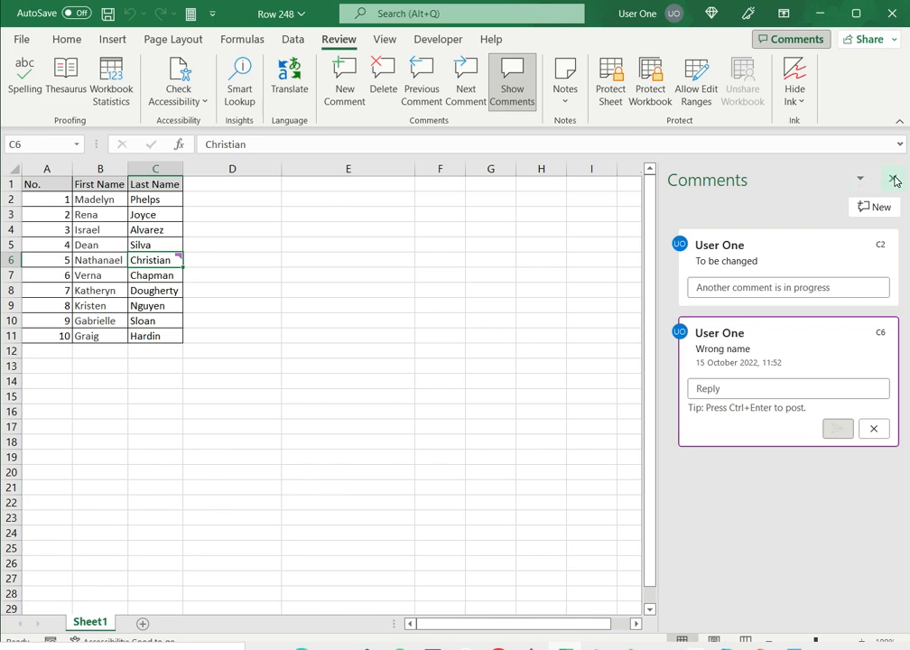
pyautogui.click(894, 178)
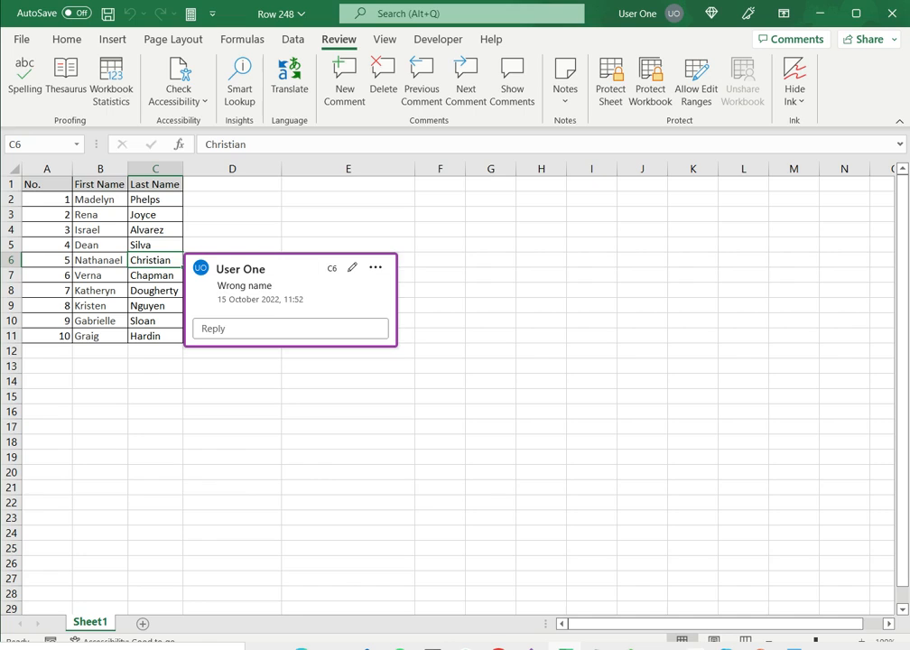